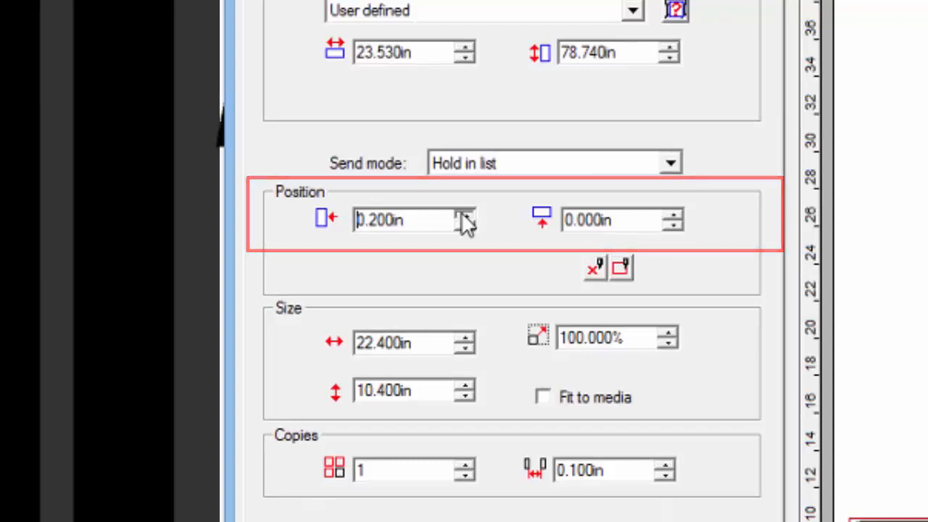
- Set the X offset to 0.000 in and raise the Y offset to 0.300 in
triple_click(399, 220)
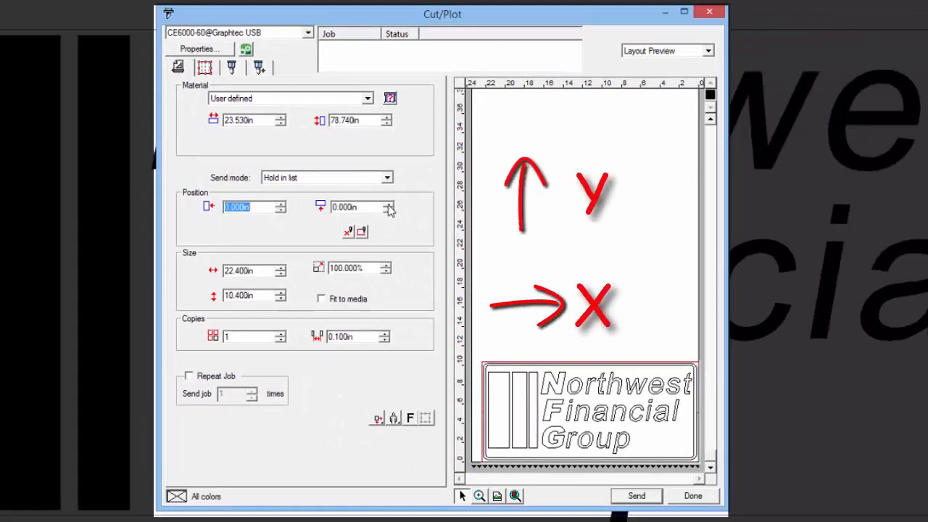
click(382, 204)
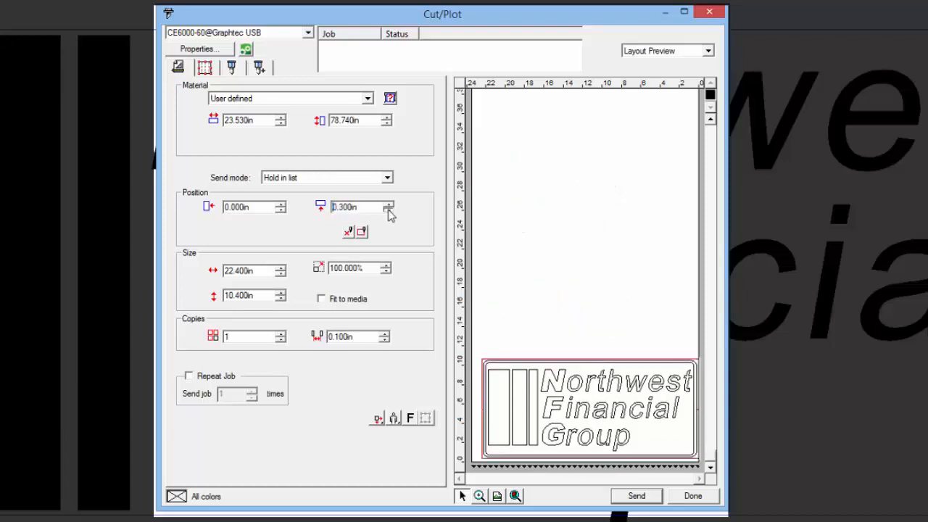
click(386, 211)
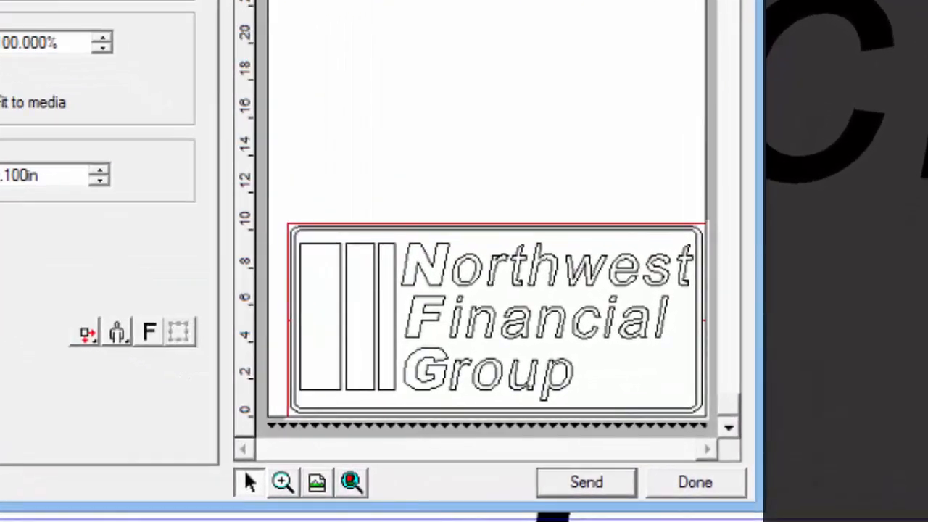
mouse_move(435, 348)
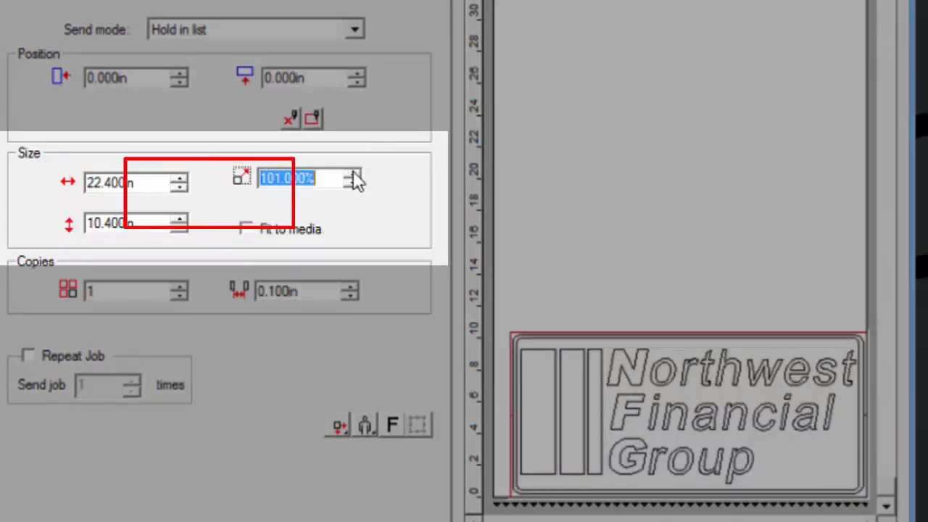
- Fit the logo to the media width (105.045%, 23.530 × 10.925 in), then untick Fit to media
click(353, 173)
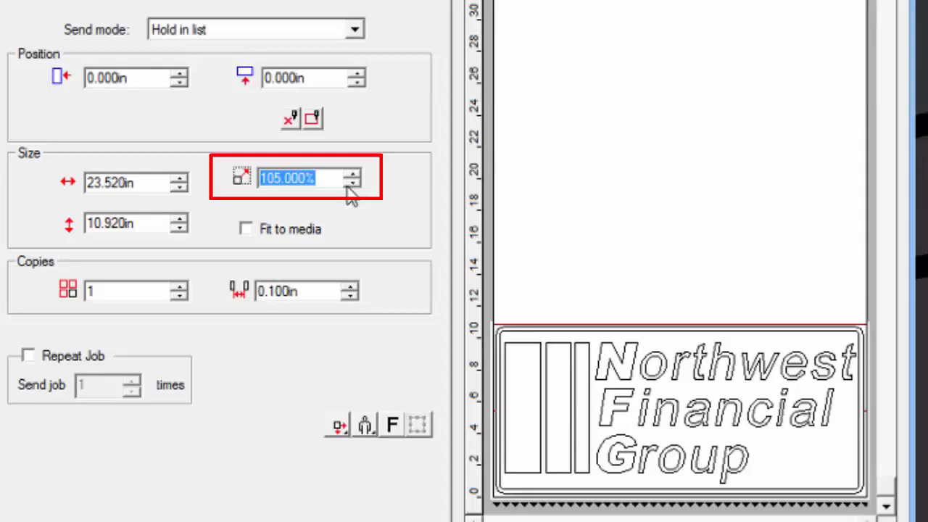
click(246, 229)
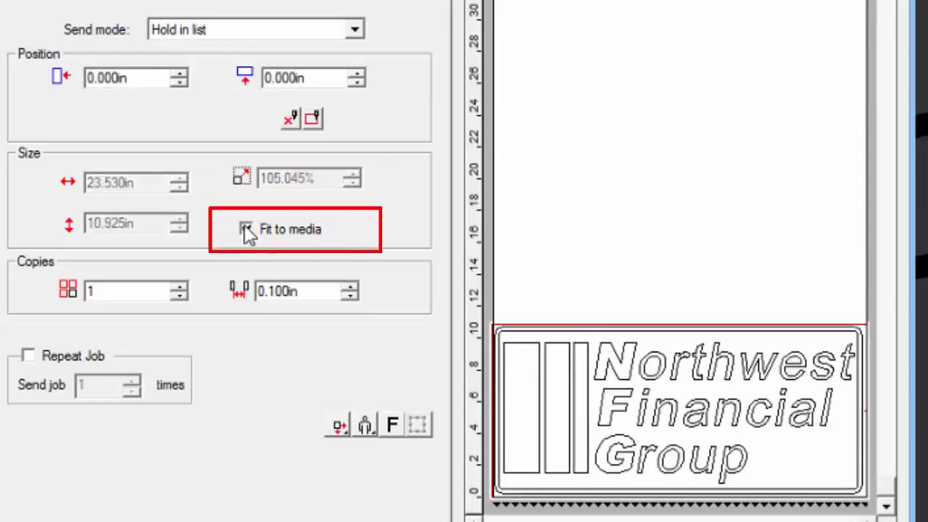
click(245, 229)
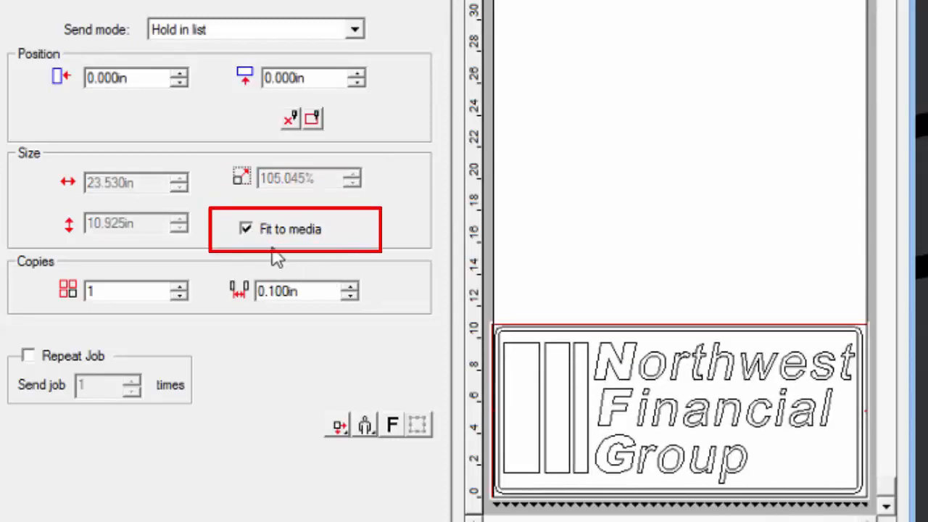
click(244, 229)
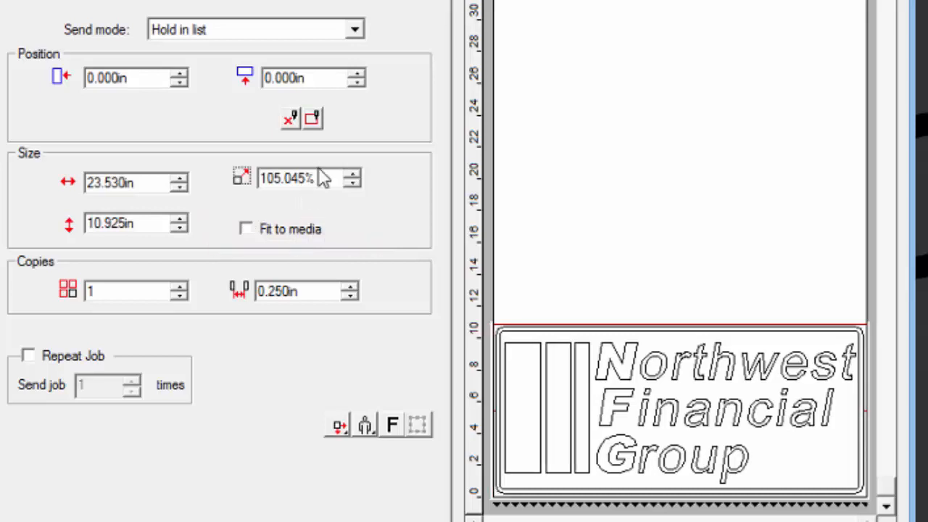
- Scale the logo to 25% and lay out 18 copies with adjusted spacing
triple_click(302, 178)
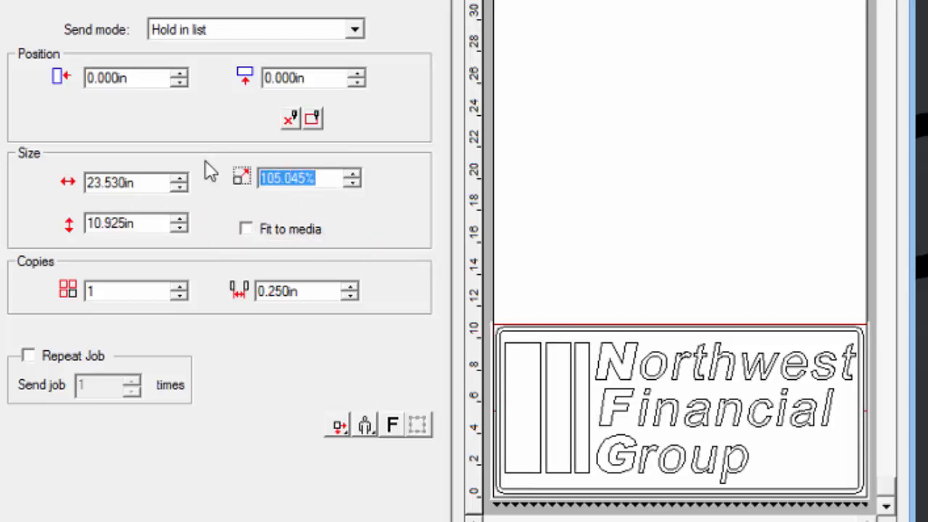
text(25)
click(126, 292)
text(3)
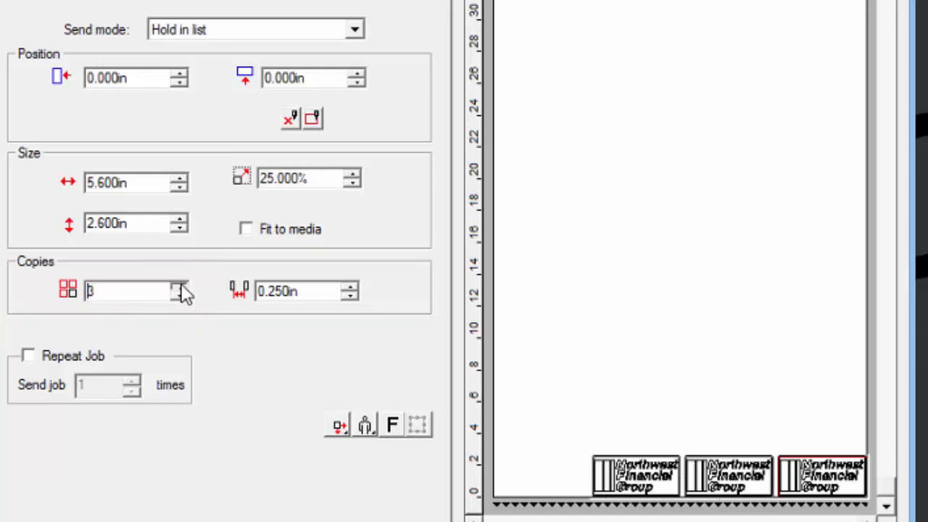
click(179, 286)
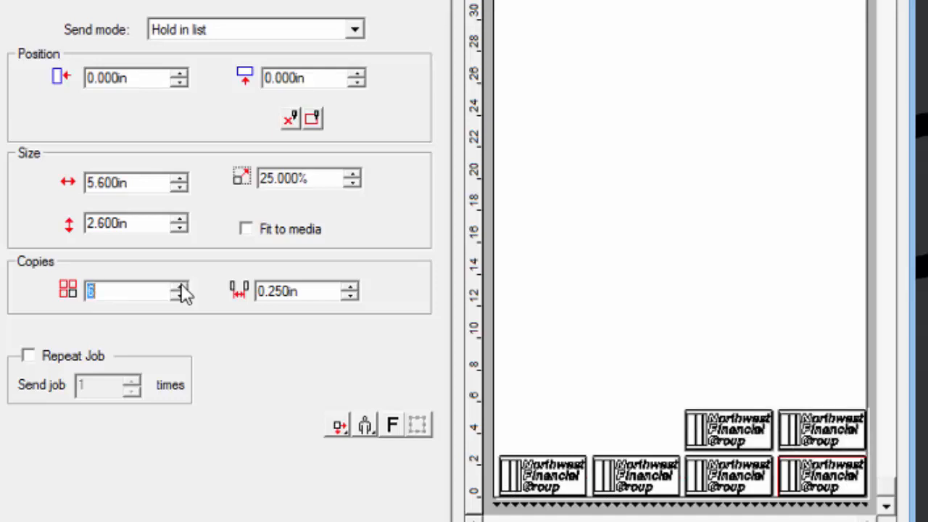
text(12)
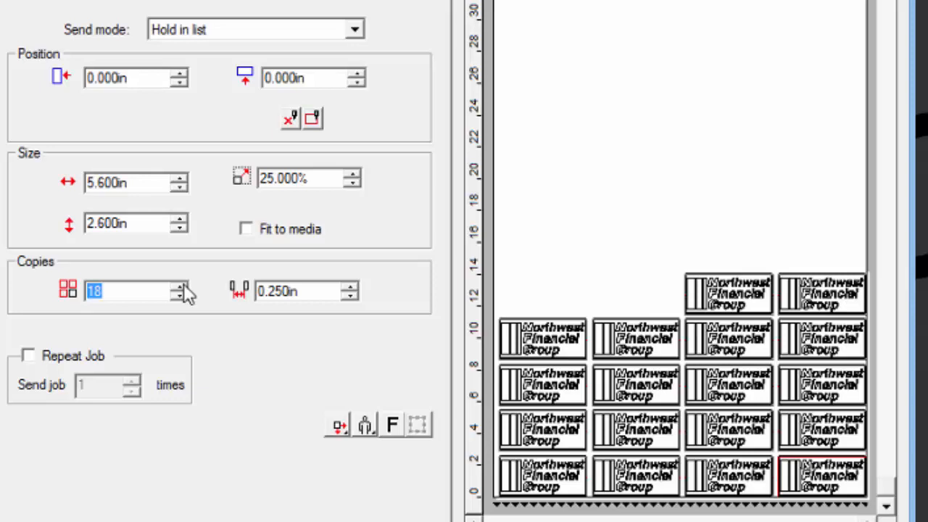
mouse_move(351, 297)
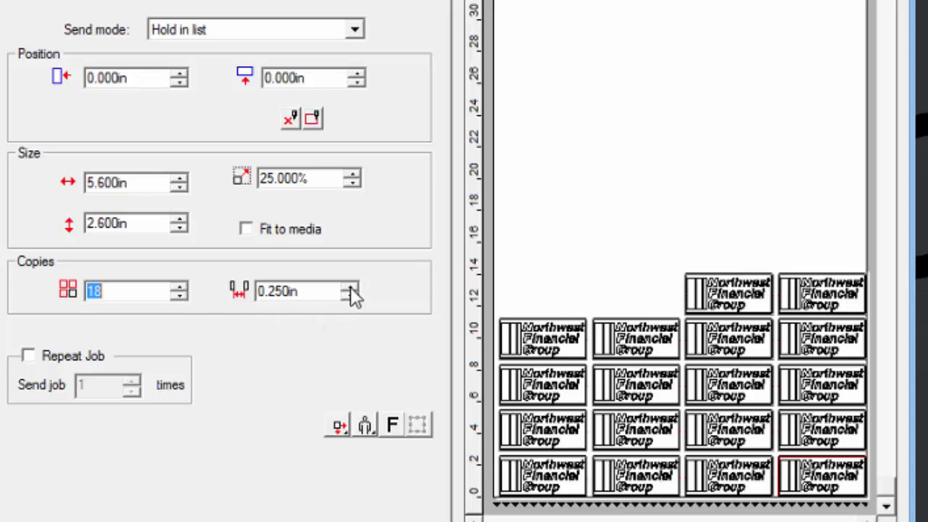
click(348, 287)
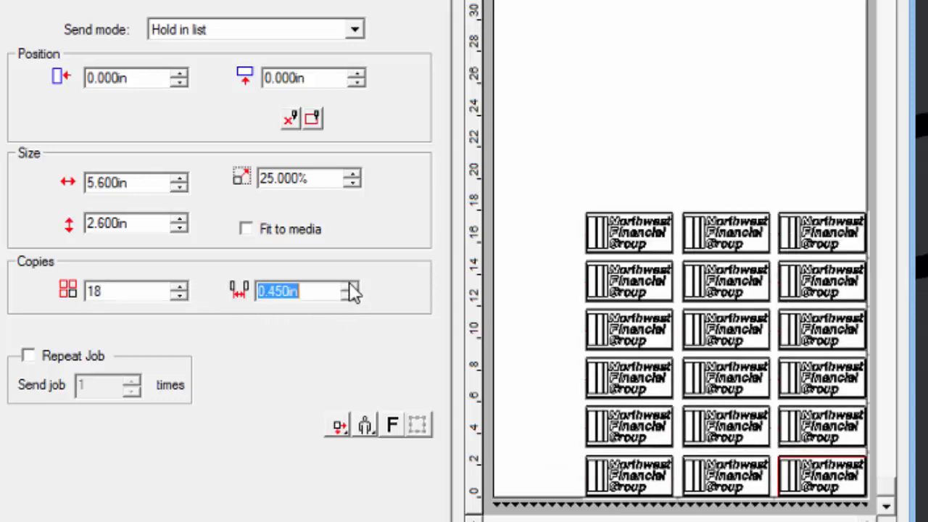
click(346, 284)
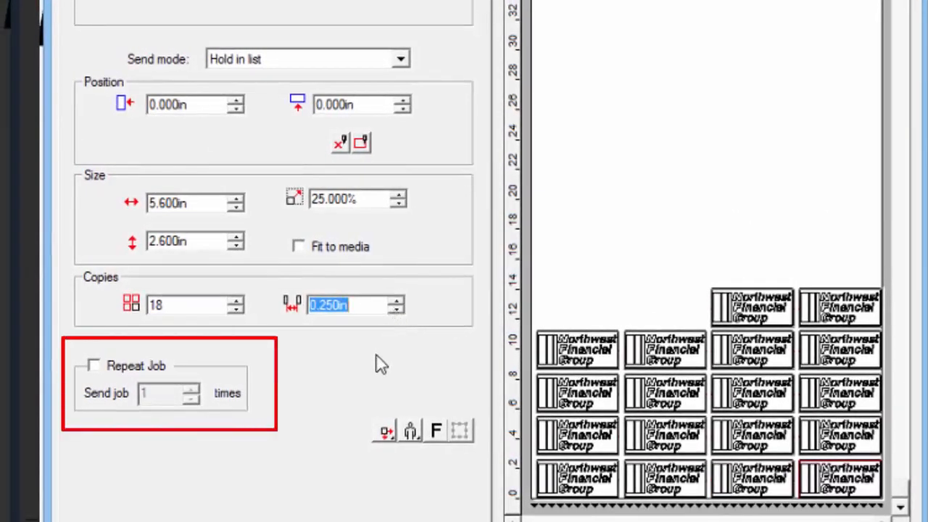
mouse_move(100, 361)
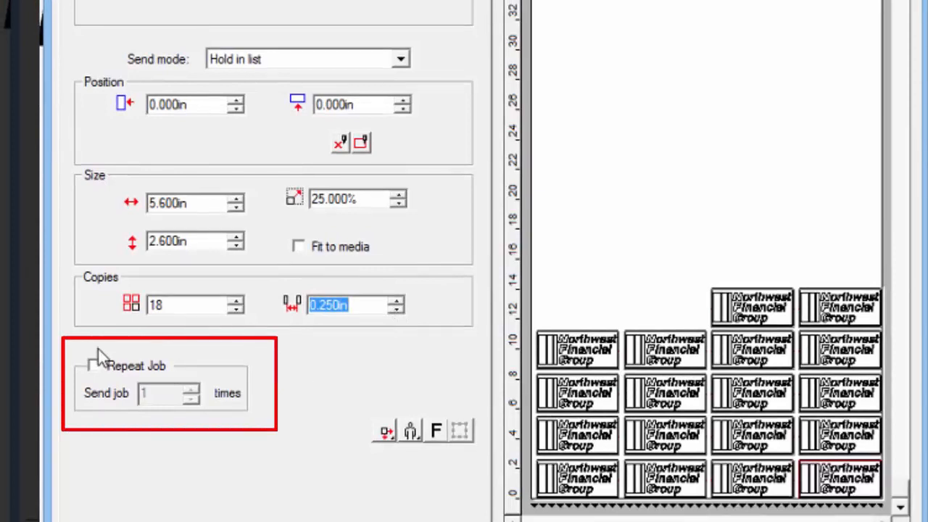
- Enable Repeat Job for the 18-copy job with a send count of 1
click(97, 366)
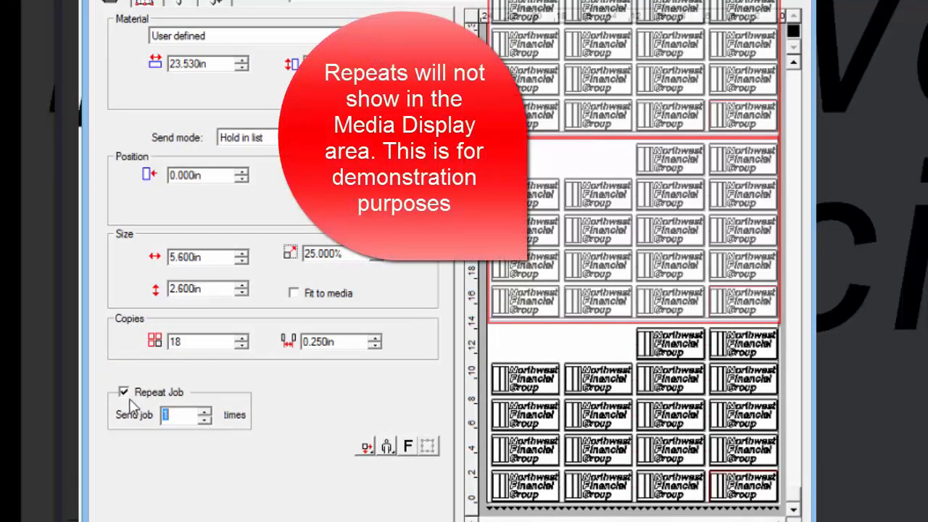
click(123, 391)
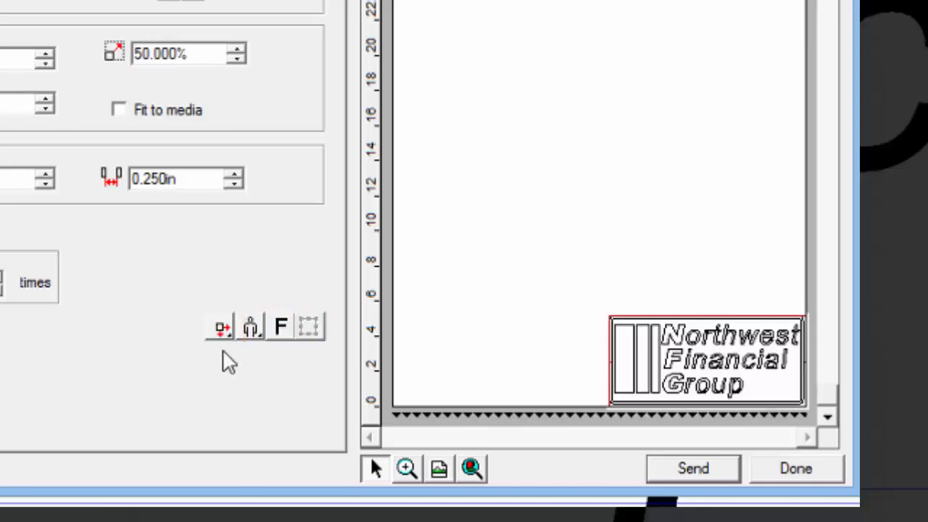
- Briefly center the 50% logo, then realign it to the bottom-right corner
click(219, 325)
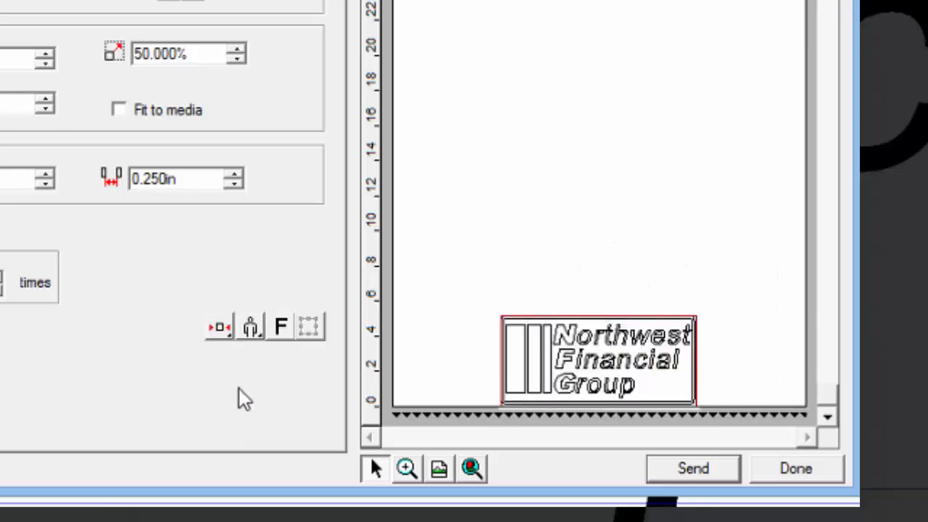
click(219, 325)
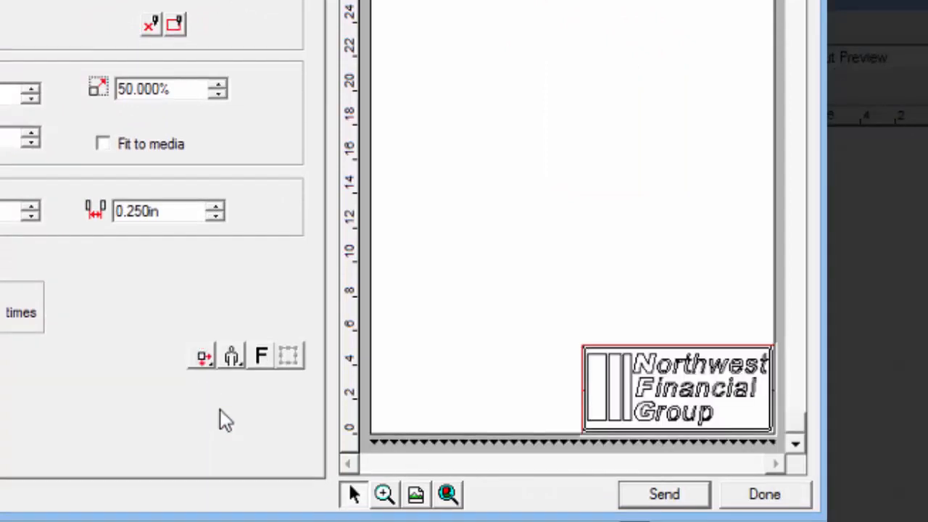
click(203, 355)
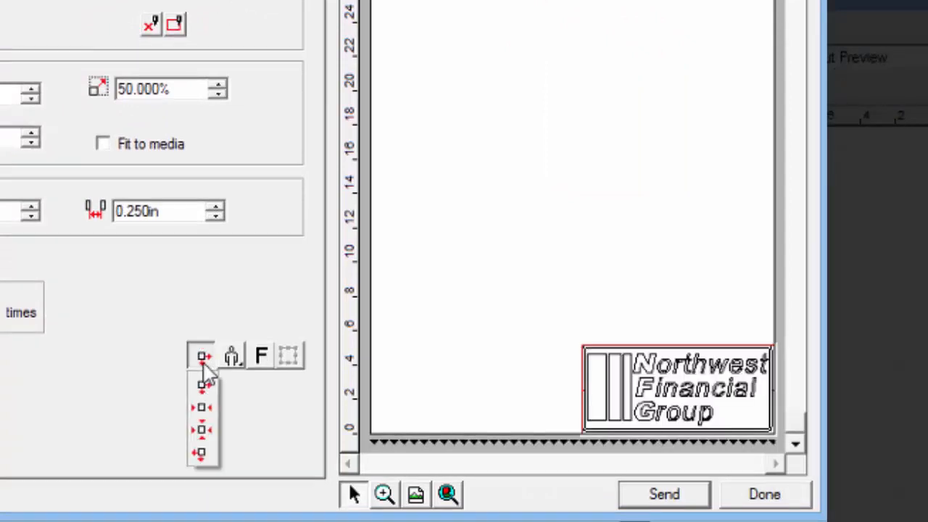
click(201, 355)
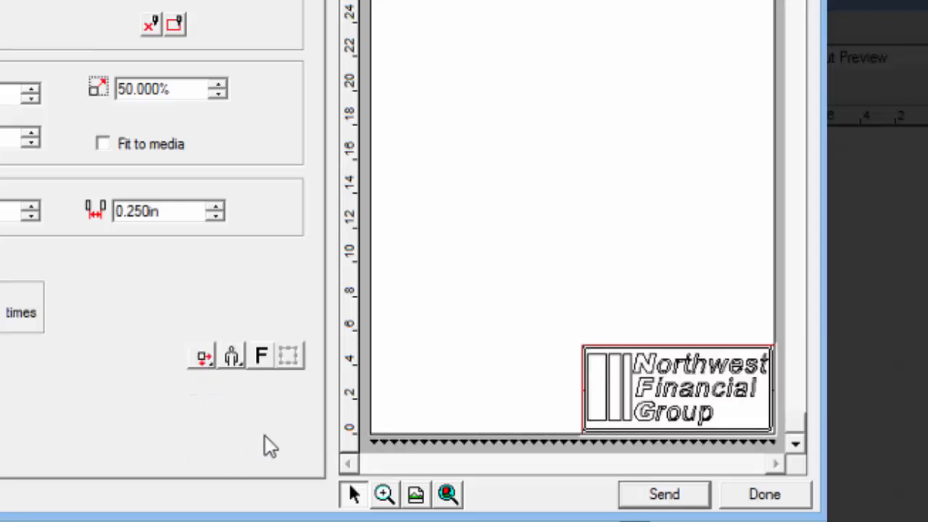
mouse_move(233, 372)
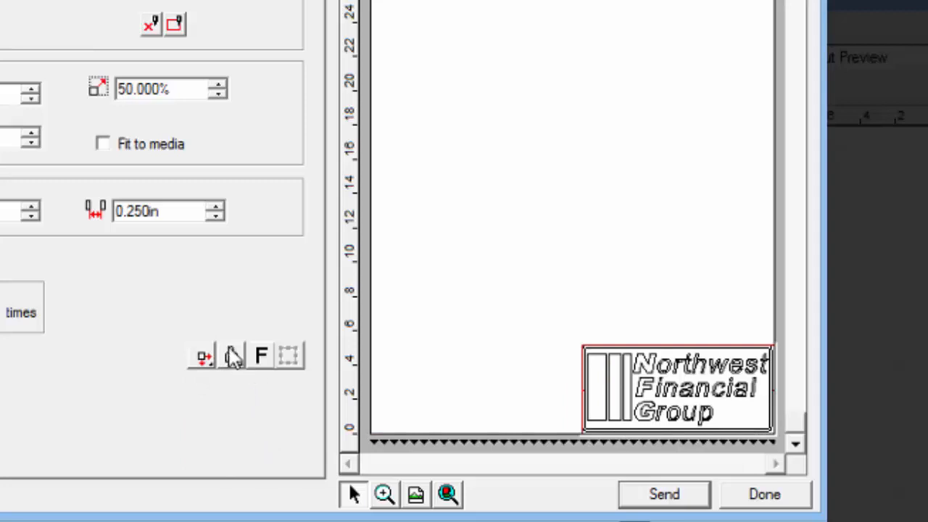
click(232, 355)
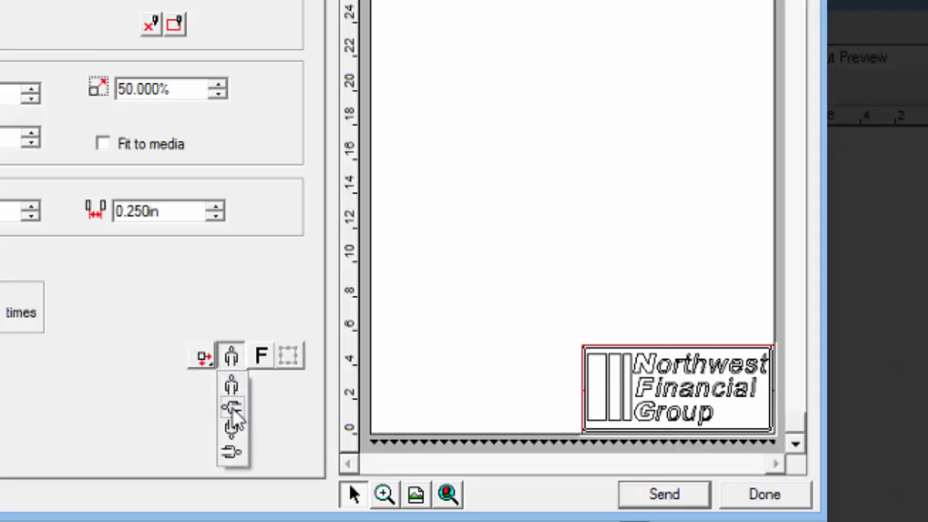
click(232, 406)
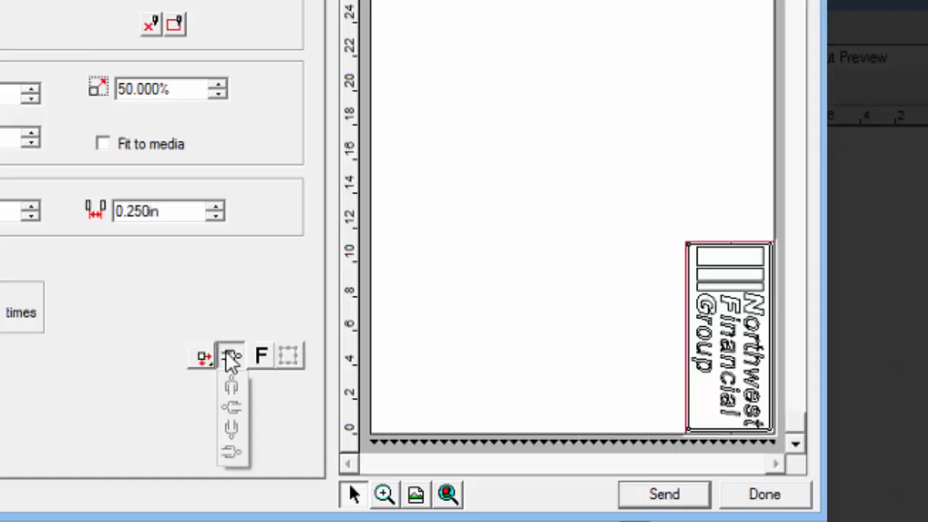
click(232, 406)
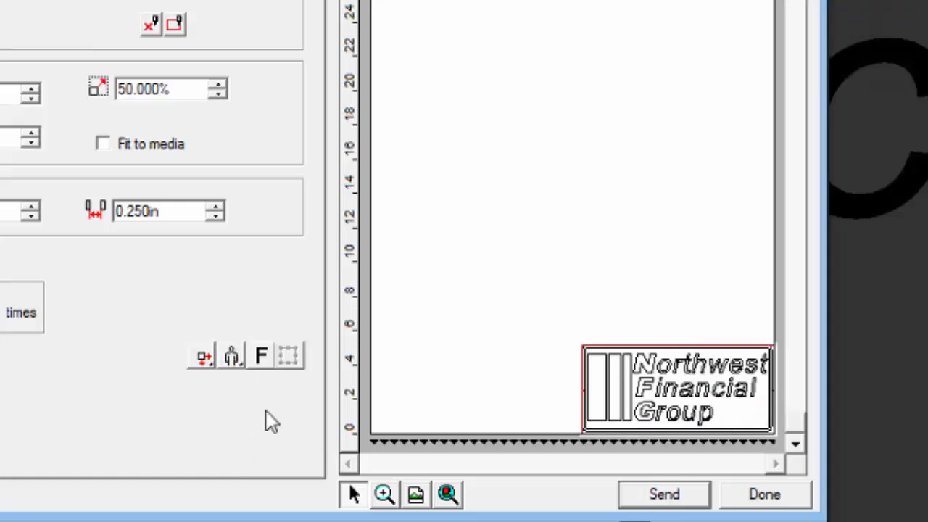
click(262, 356)
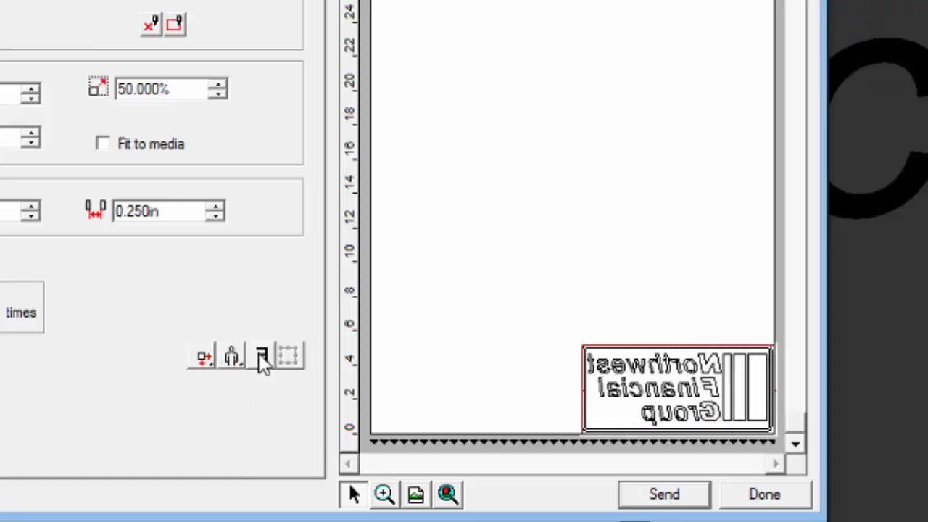
click(262, 355)
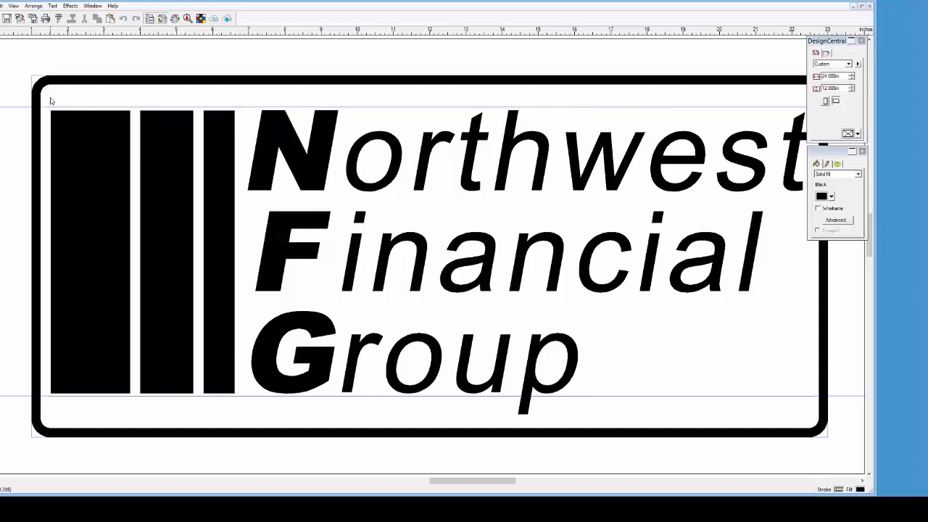
- Open the Cut/Plot settings with Hold in list and add a weed border
click(163, 253)
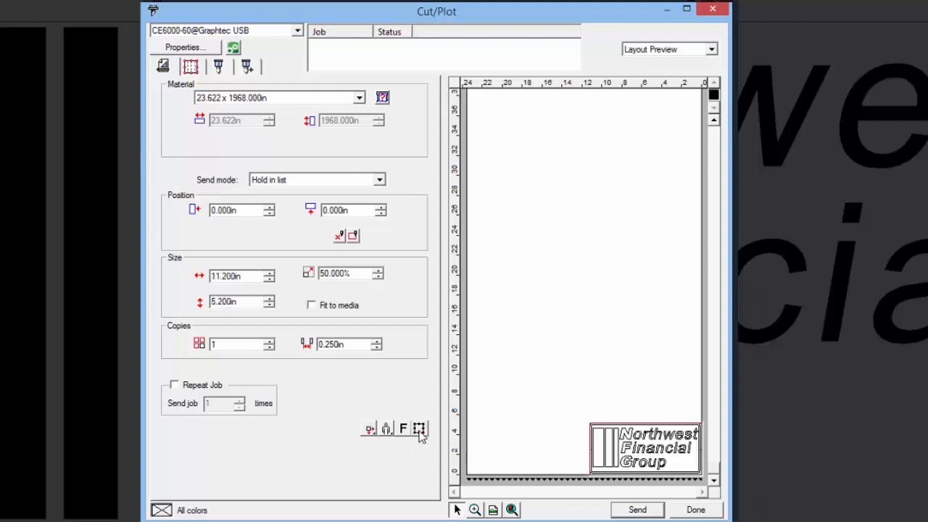
click(420, 428)
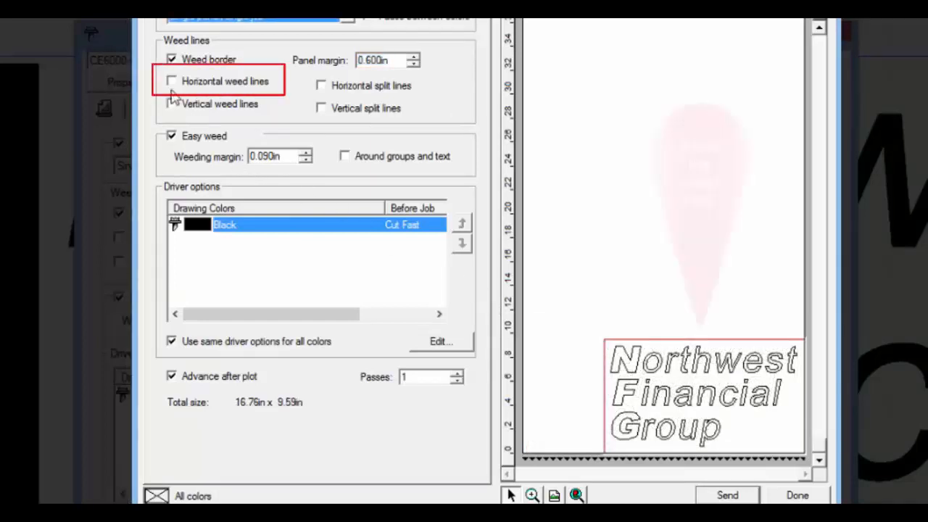
click(172, 81)
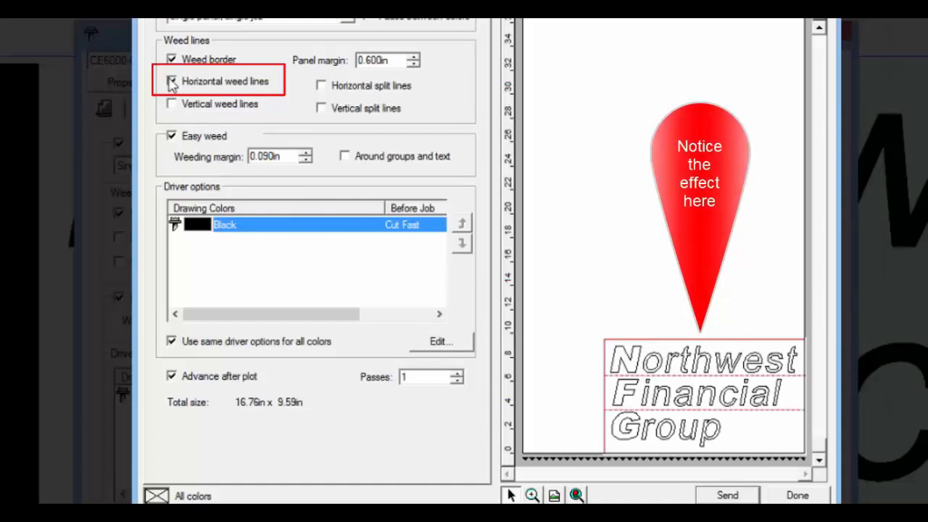
click(172, 81)
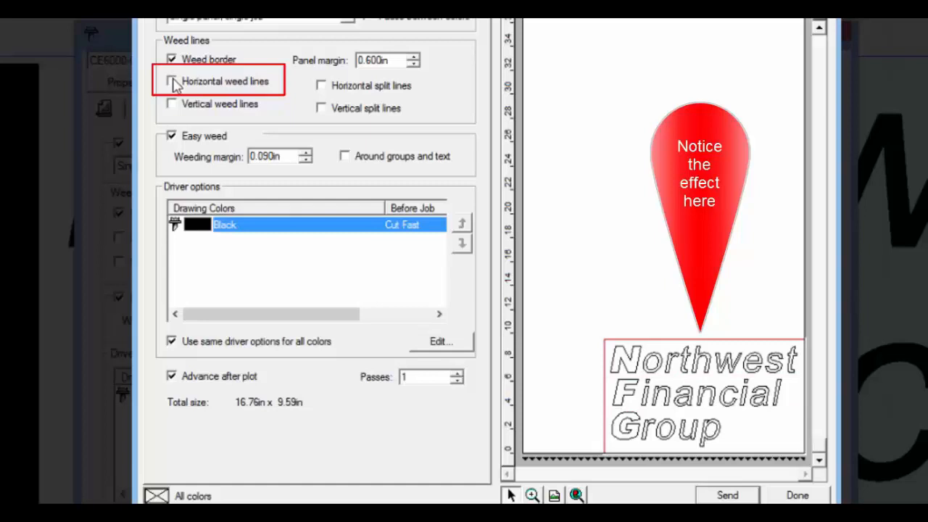
click(171, 105)
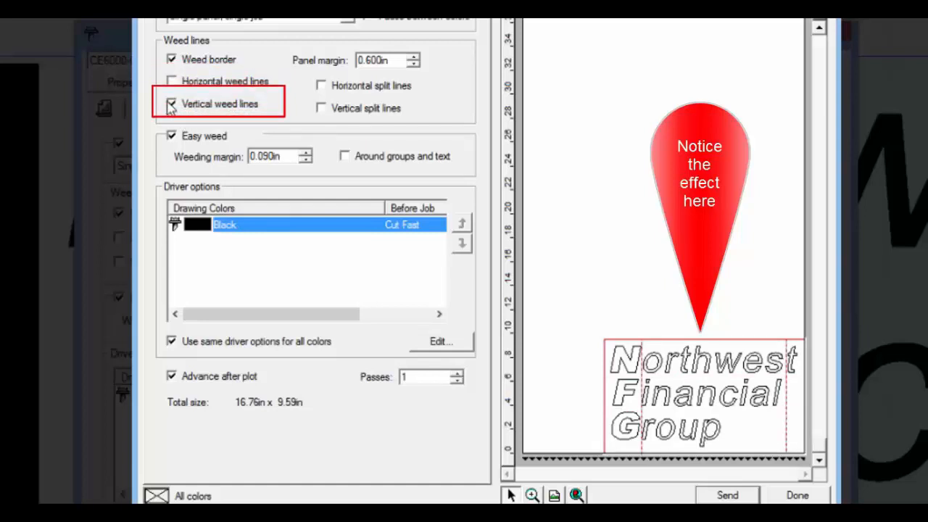
click(172, 104)
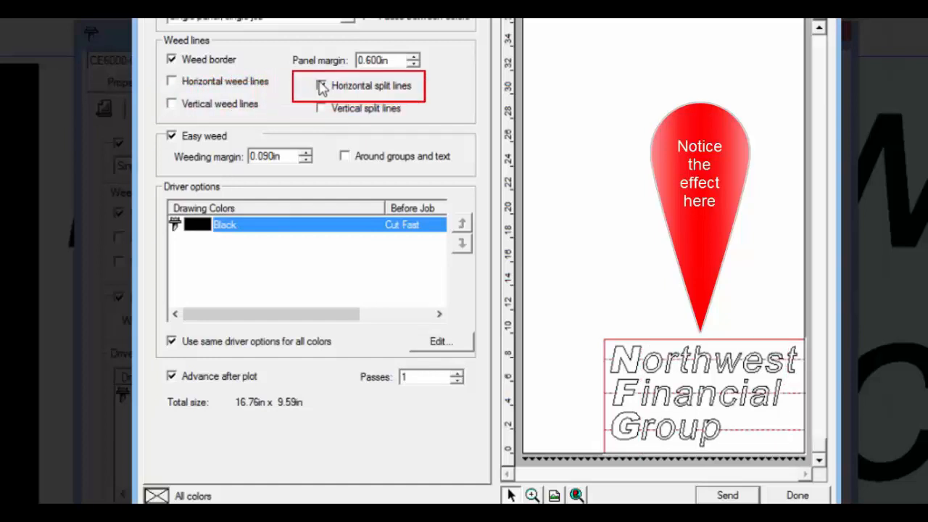
click(320, 85)
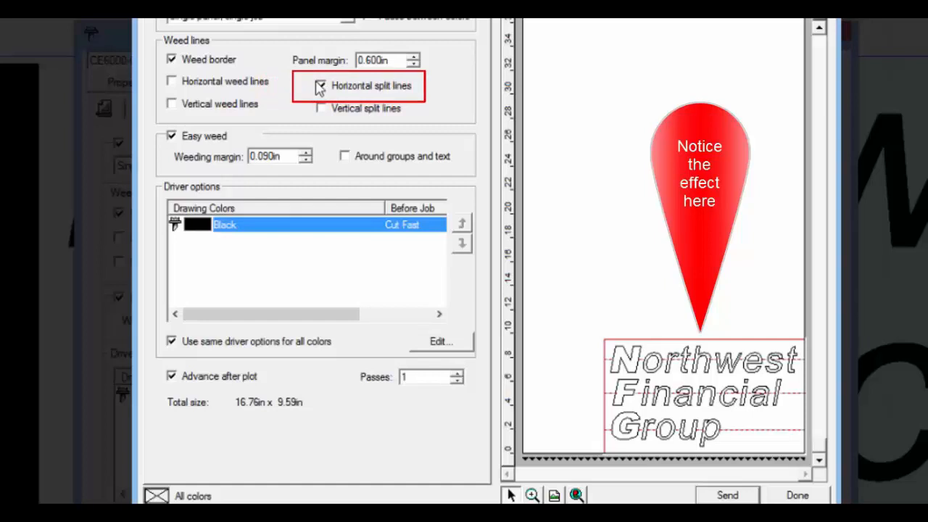
click(318, 87)
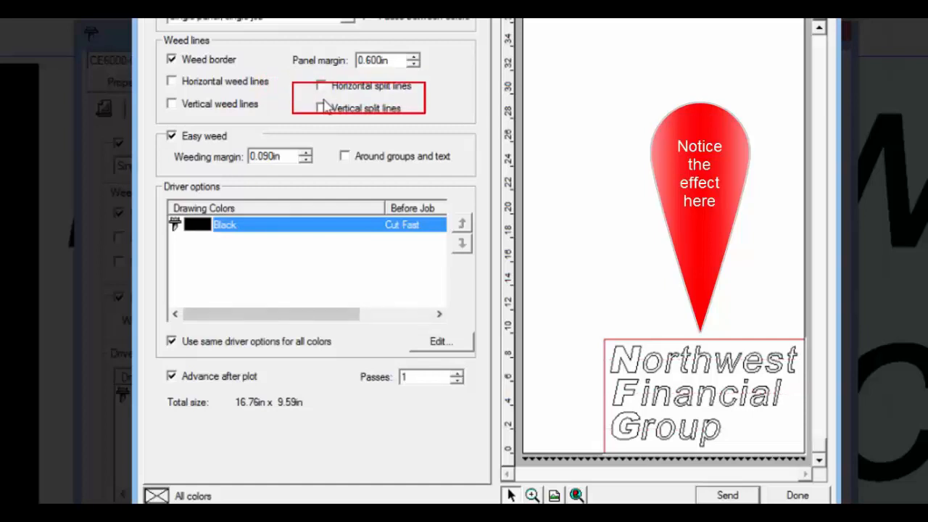
click(319, 108)
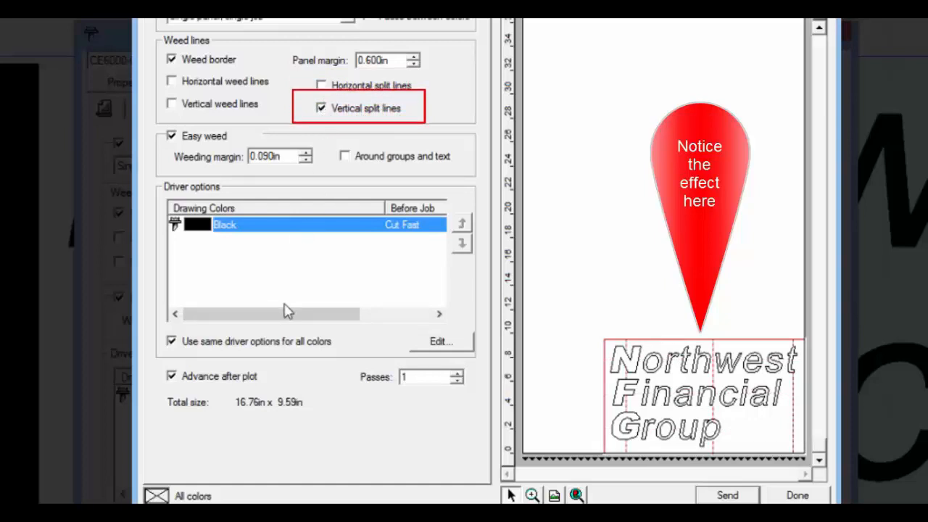
click(319, 108)
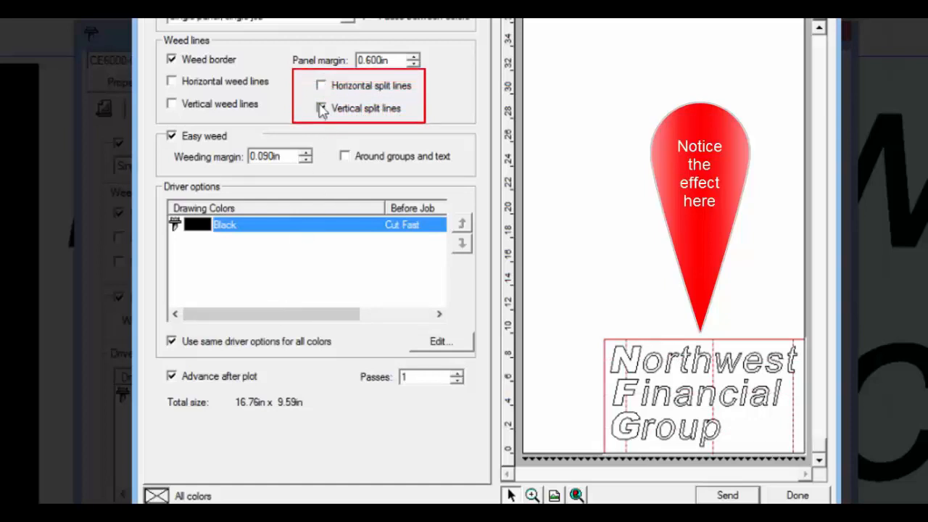
click(319, 108)
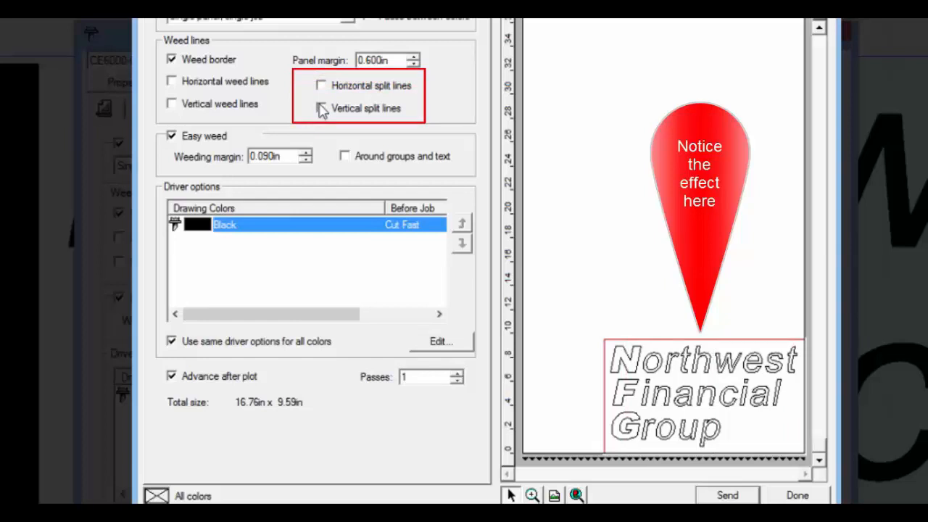
click(171, 135)
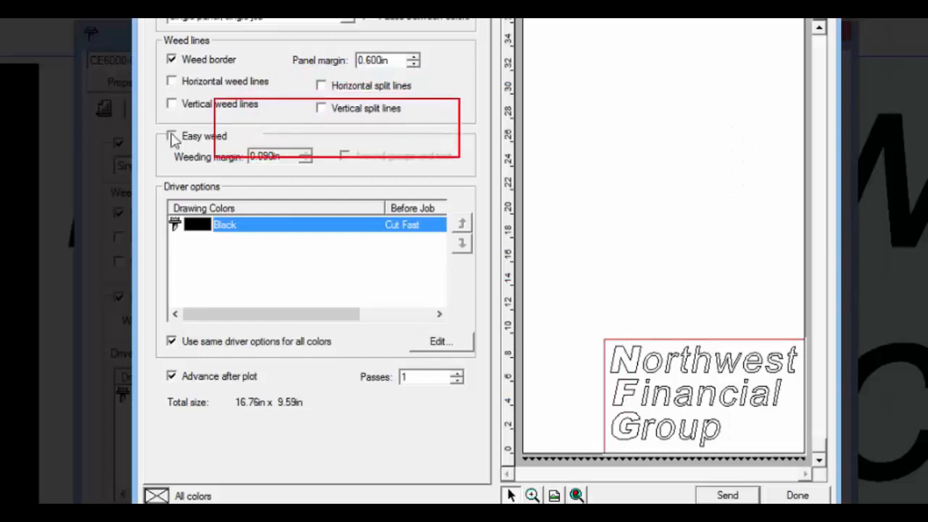
- Try Easy weed and Around groups and text, finally leaving Easy weed unchecked
click(171, 136)
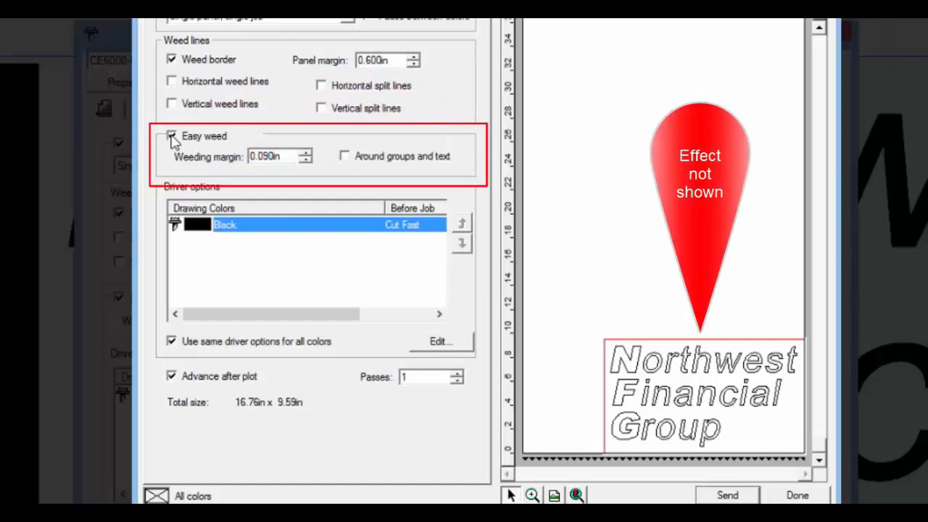
click(171, 135)
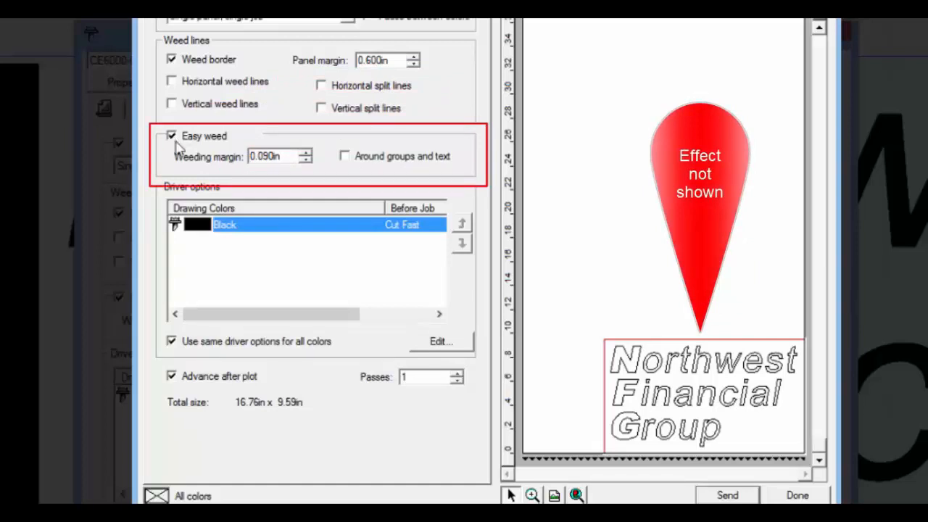
click(304, 153)
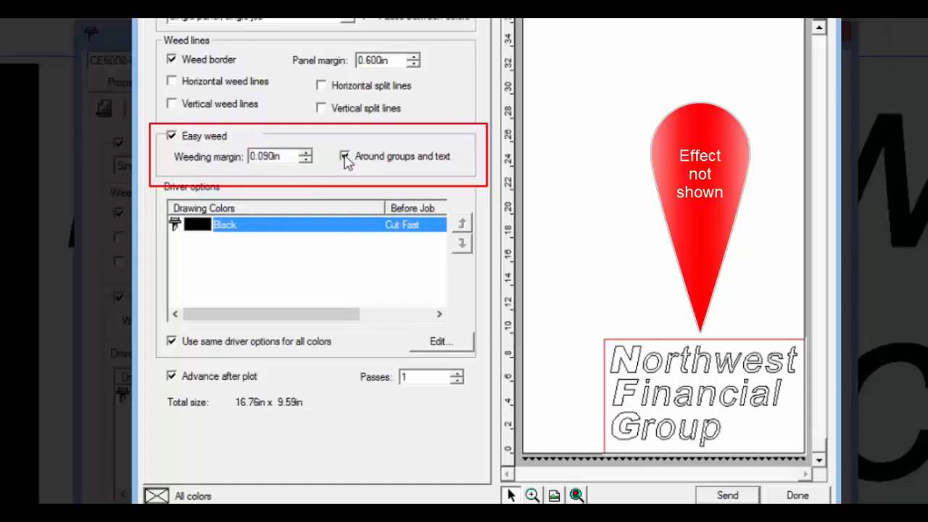
click(171, 137)
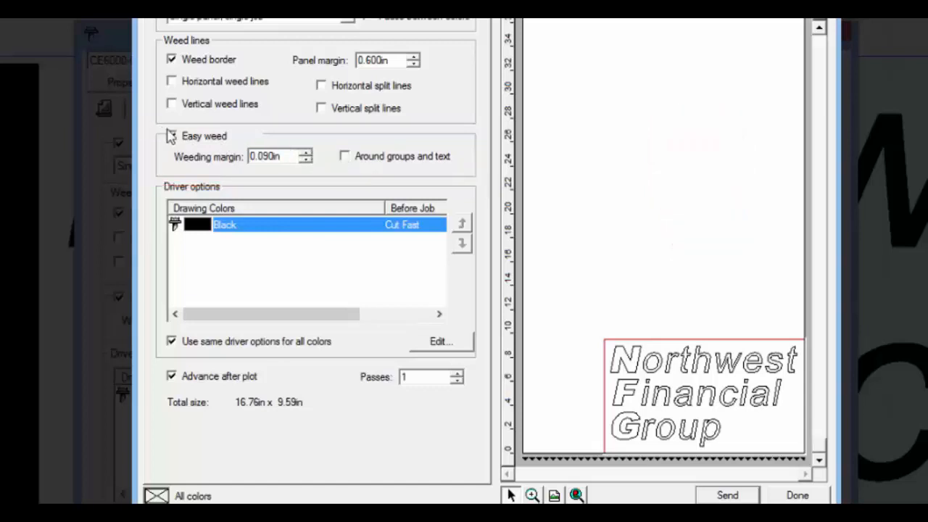
click(171, 136)
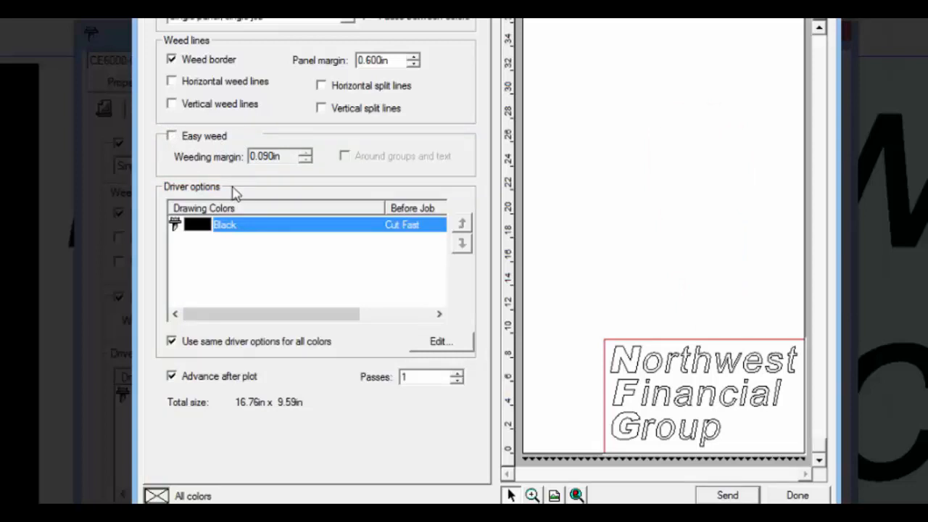
mouse_move(244, 186)
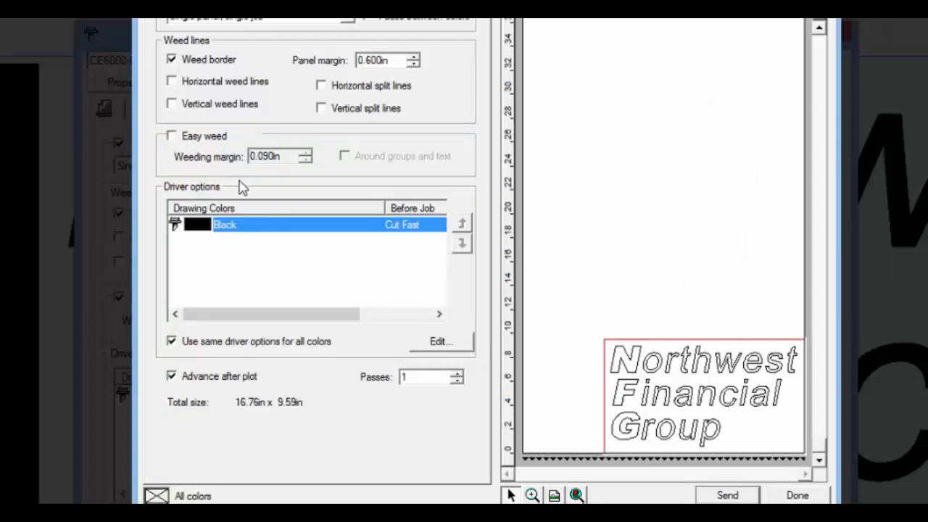
mouse_move(208, 297)
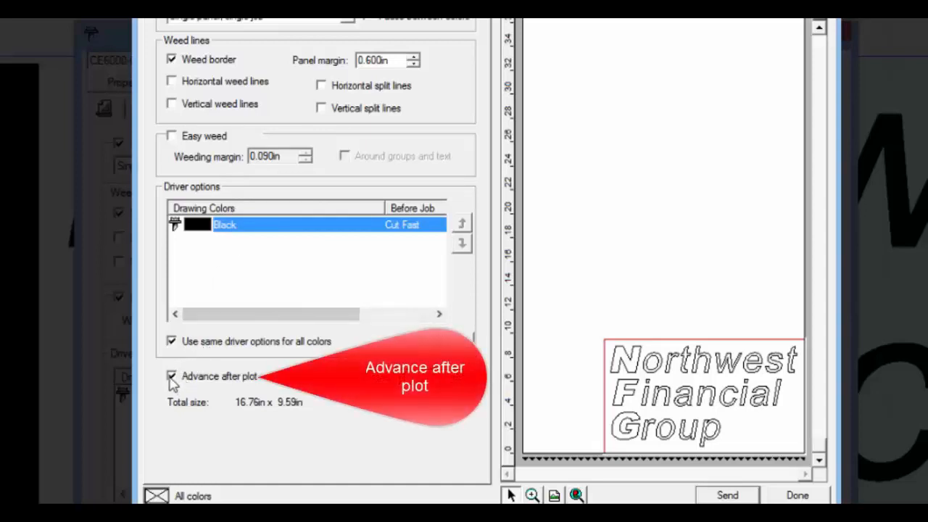
mouse_move(311, 408)
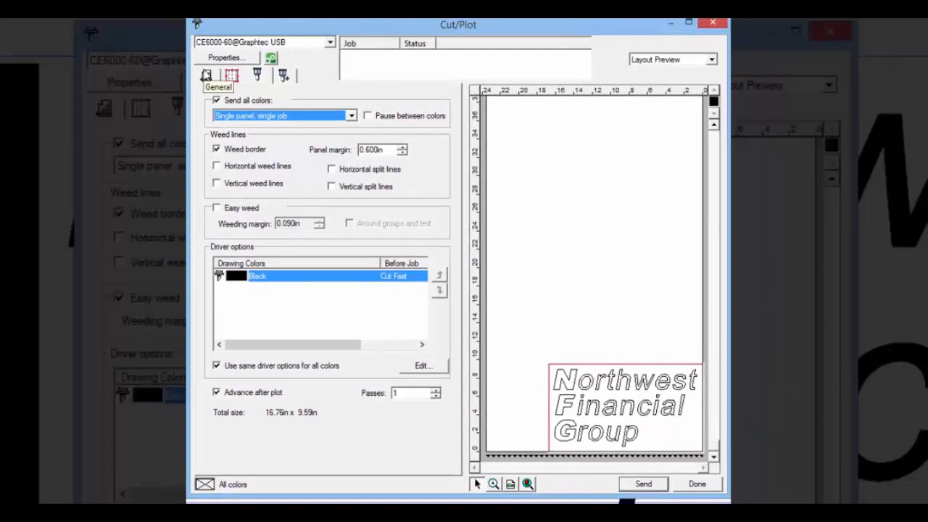
- Return to the General tab of the job settings
click(230, 76)
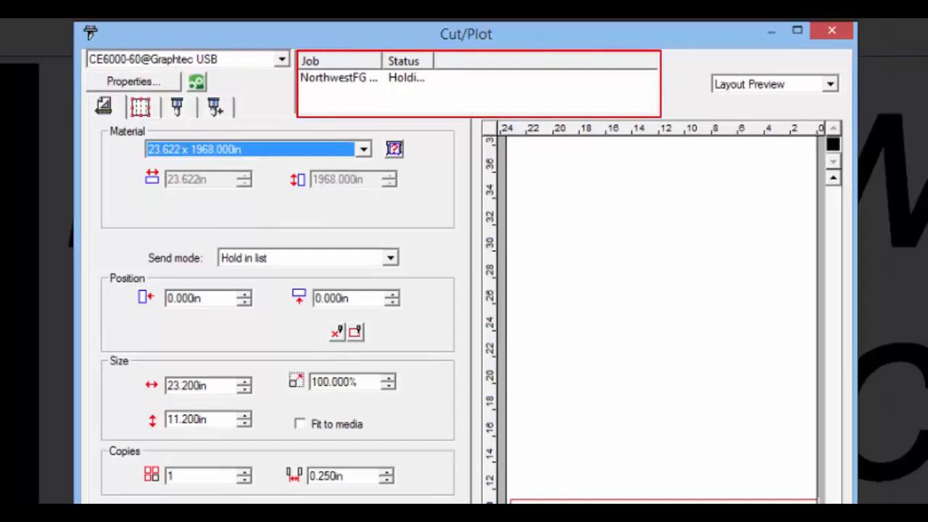
mouse_move(226, 96)
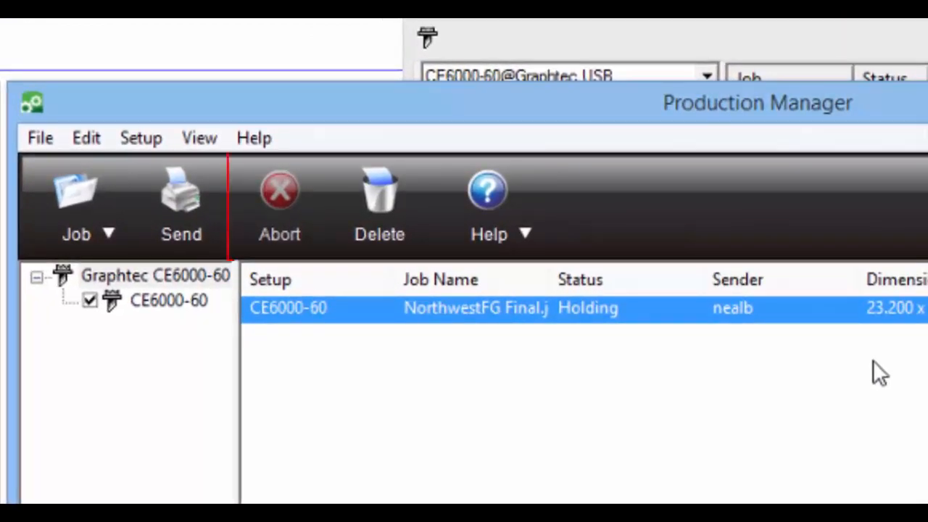
- Select the holding NorthwestFG Final job and send it to the cutter
click(279, 205)
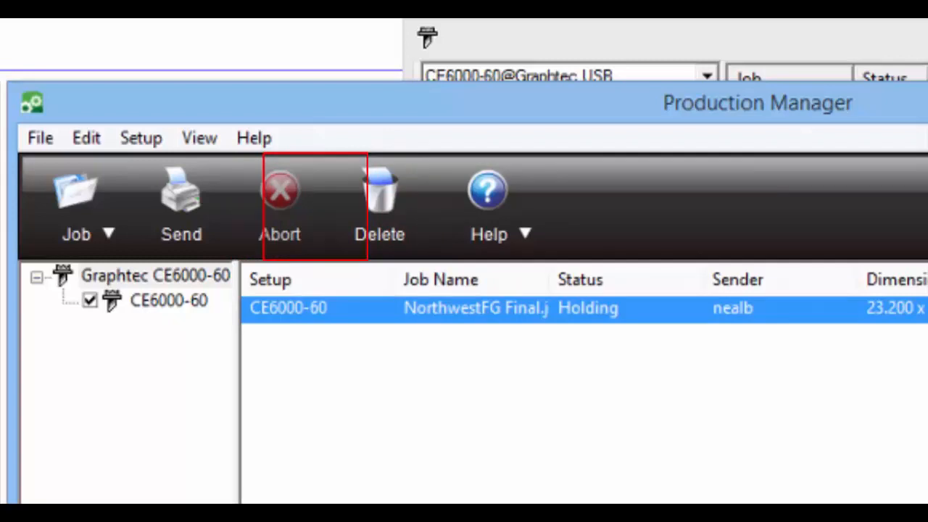
click(180, 200)
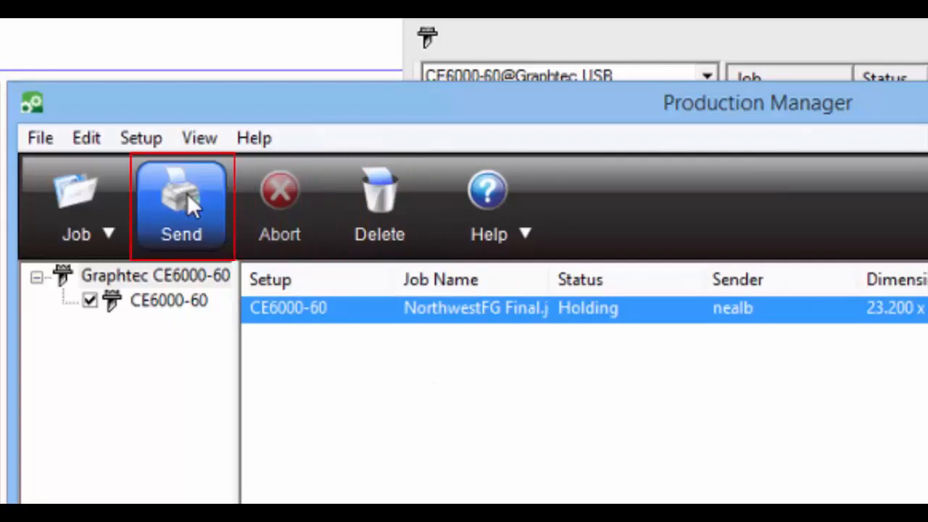
click(180, 201)
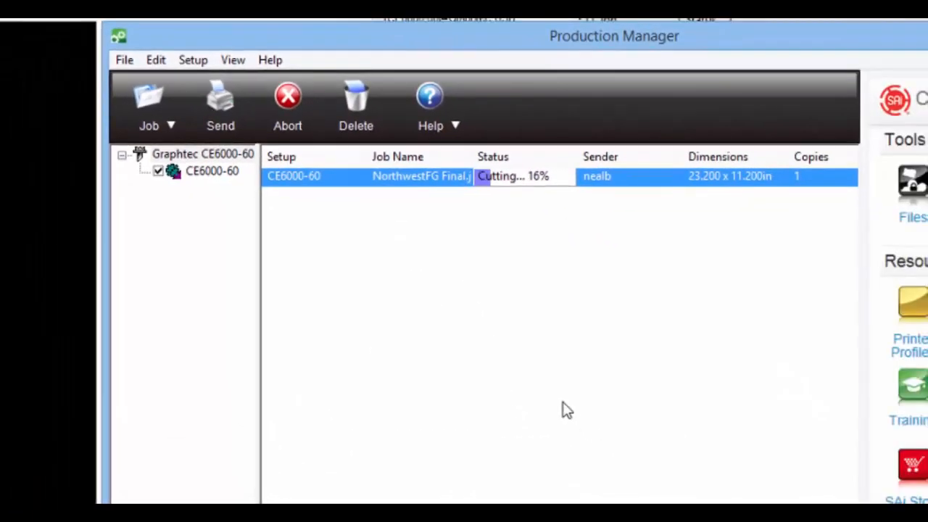